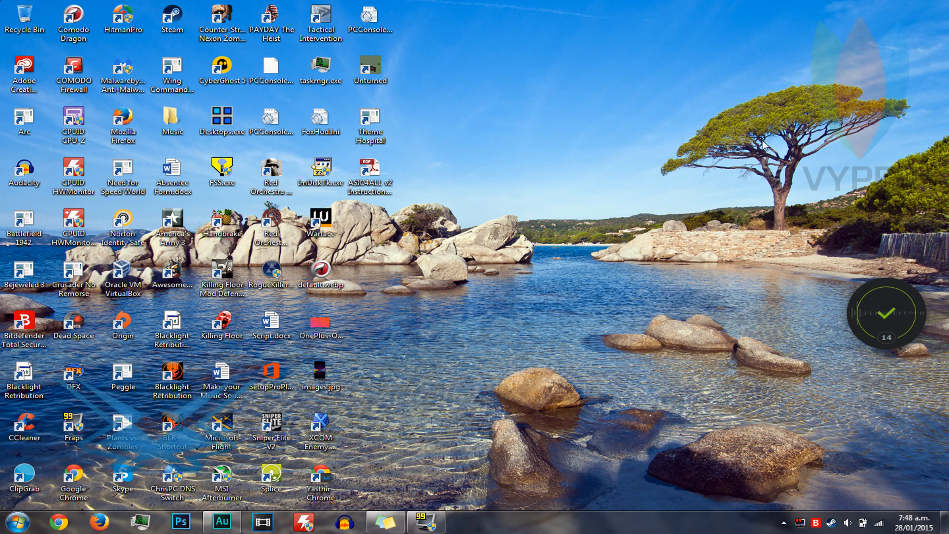
{"action": "mouse_move", "coordinate": [769, 147]}
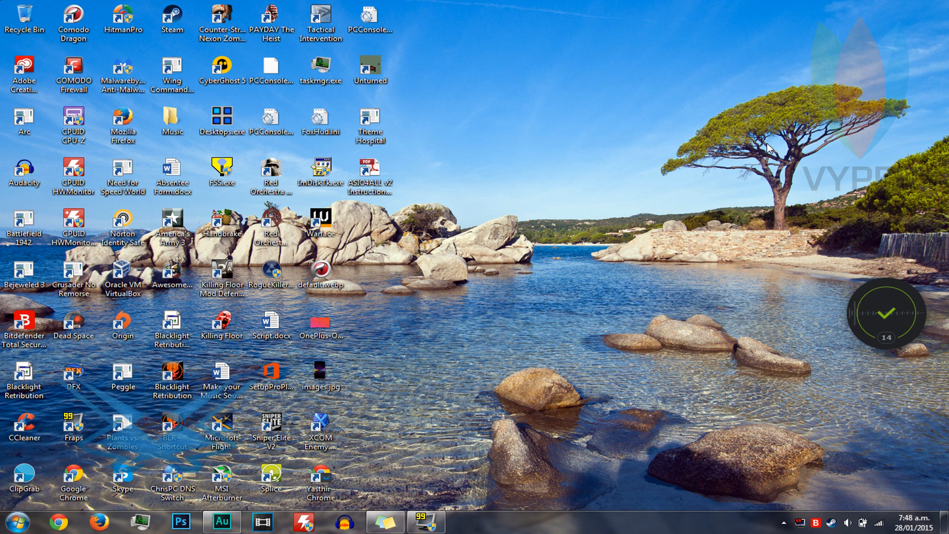
{"action": "mouse_move", "coordinate": [806, 181]}
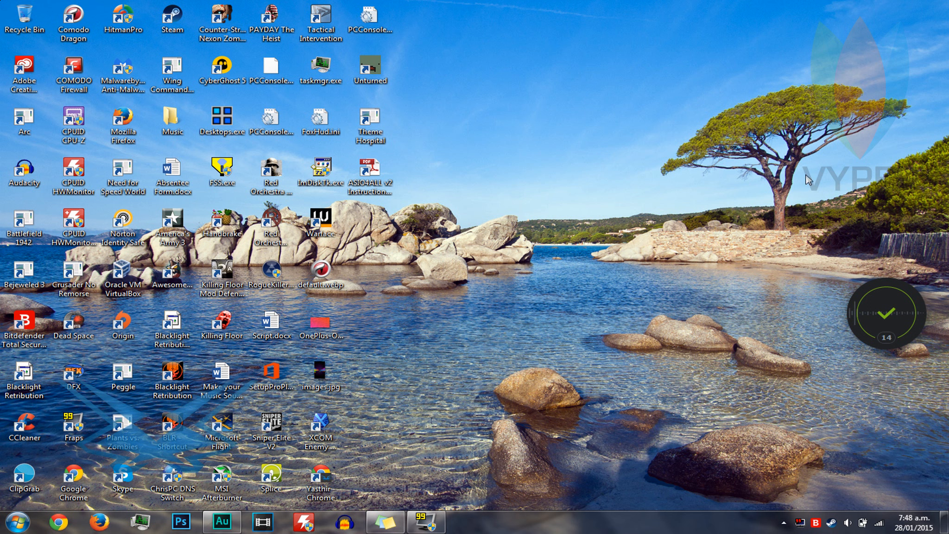
{"action": "mouse_move", "coordinate": [700, 509]}
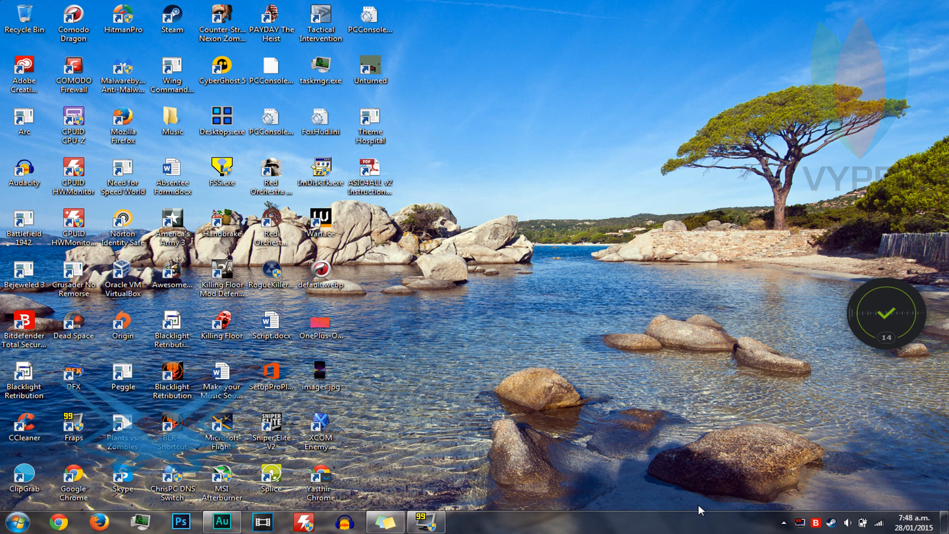
{"action": "mouse_move", "coordinate": [707, 506]}
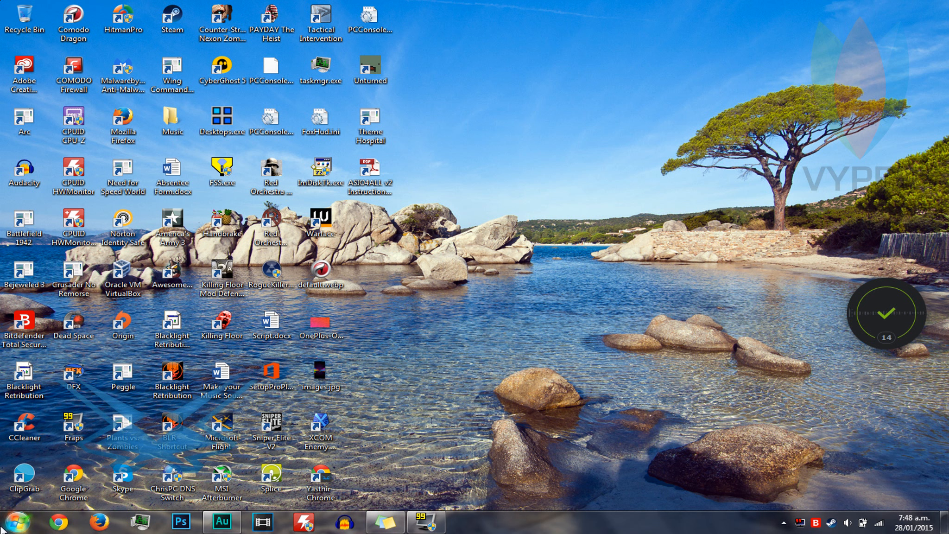
- Launch BDUSBImmunizerLauncher.exe from the Start menu's All Programs list
{"action": "left_click", "coordinate": [10, 518]}
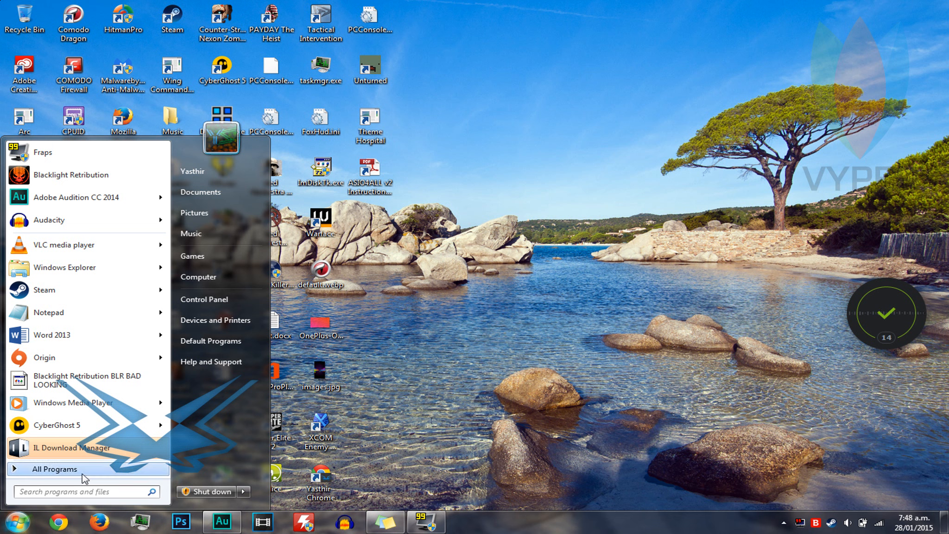
{"action": "left_click", "coordinate": [55, 469]}
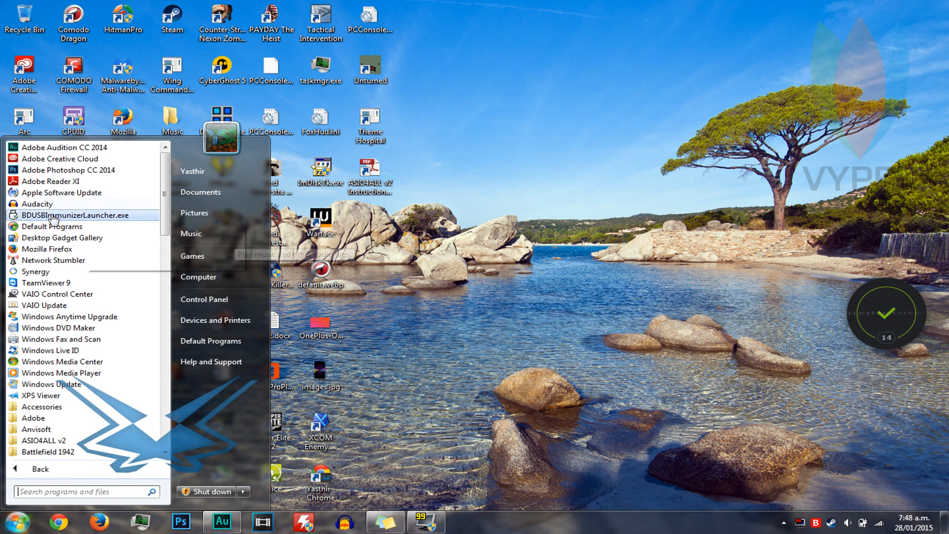
{"action": "mouse_move", "coordinate": [52, 222]}
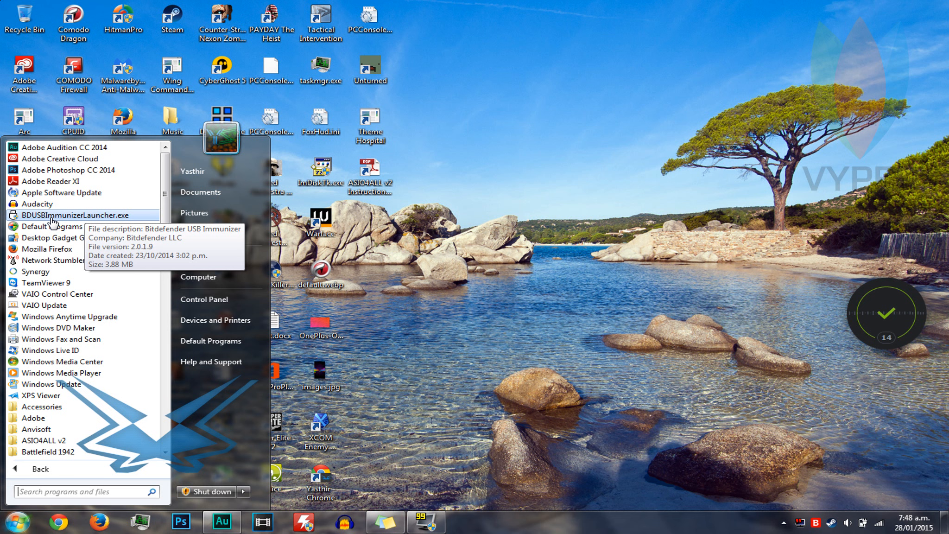
{"action": "mouse_move", "coordinate": [118, 224]}
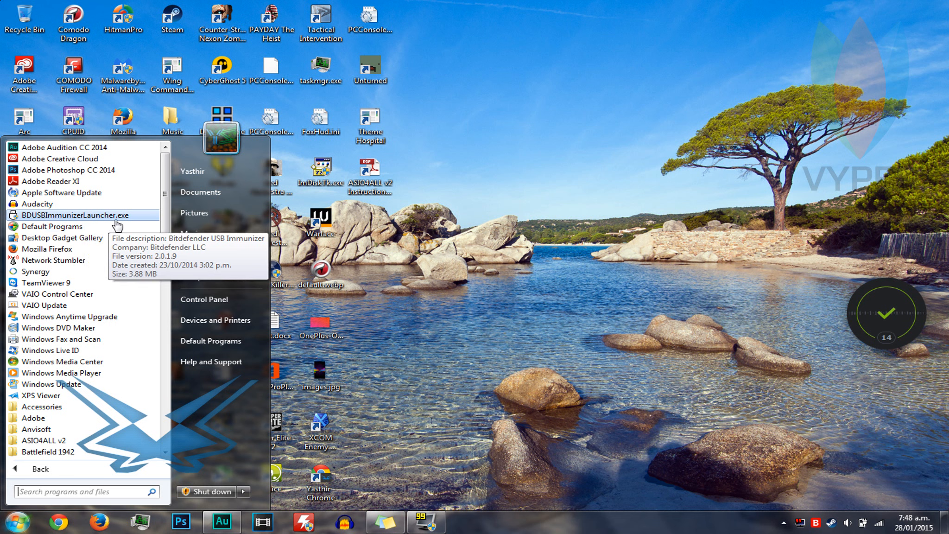
{"action": "left_click", "coordinate": [296, 350]}
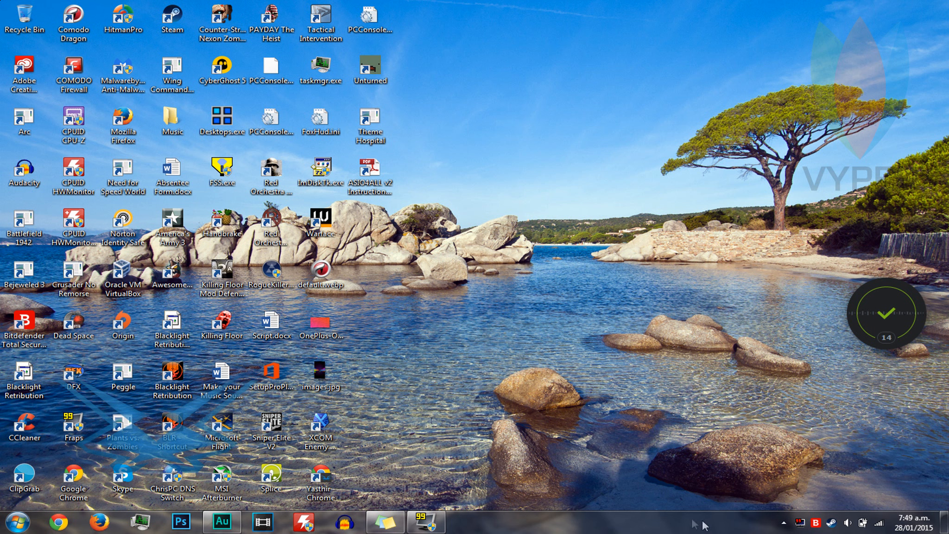
- Bring up the running USB Immunizer window from the hidden system tray icons
{"action": "left_click", "coordinate": [783, 520]}
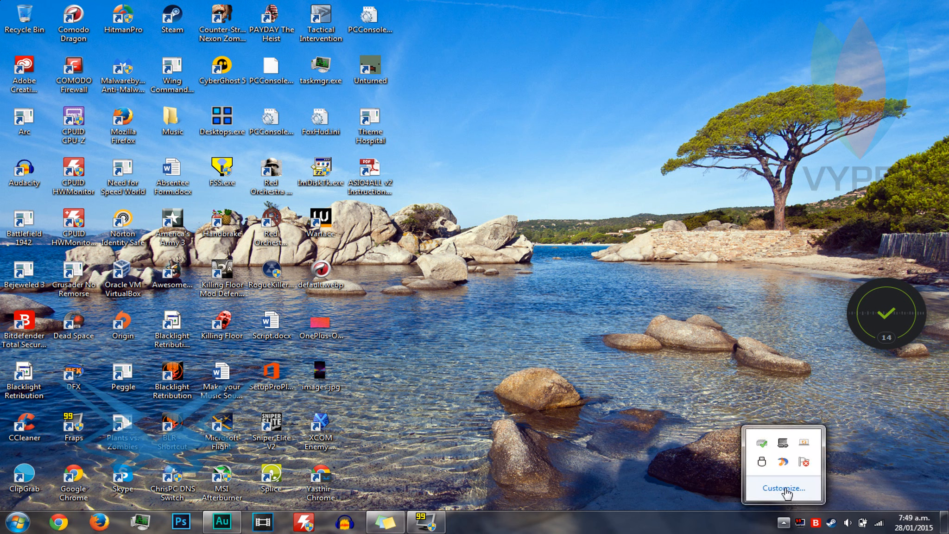
{"action": "mouse_move", "coordinate": [763, 462]}
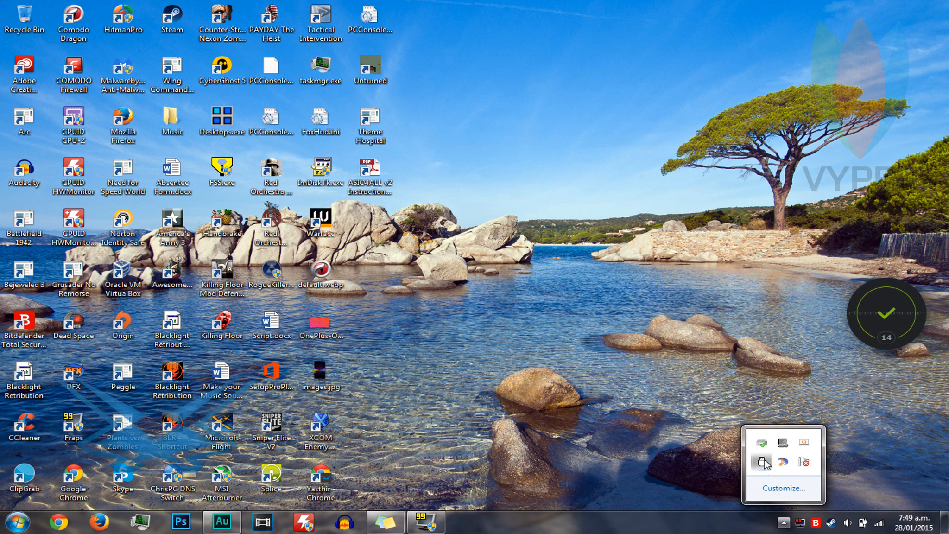
{"action": "left_click", "coordinate": [763, 463]}
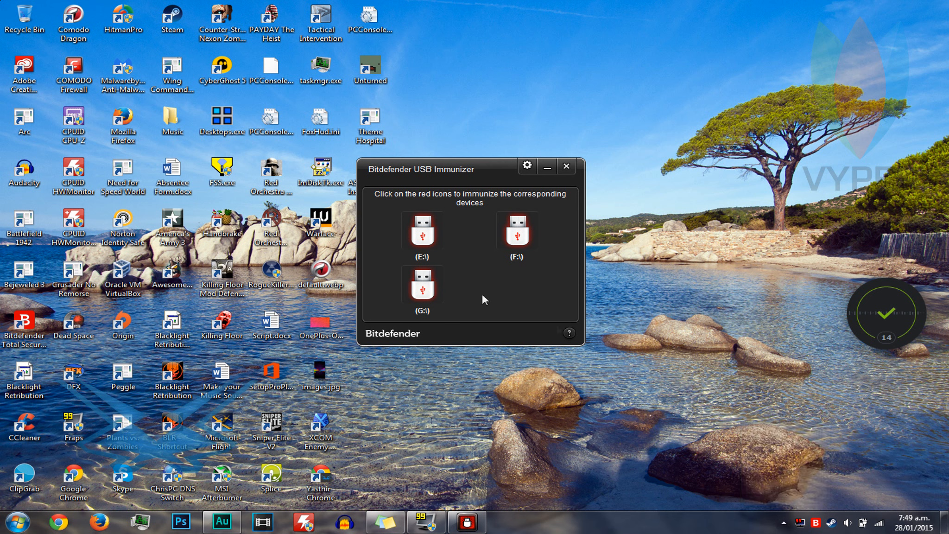
{"action": "mouse_move", "coordinate": [442, 259]}
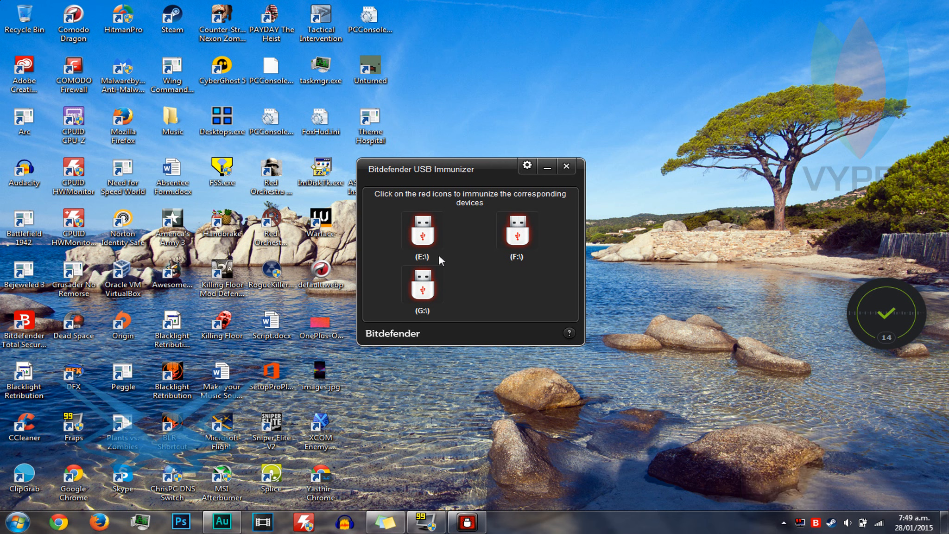
{"action": "mouse_move", "coordinate": [433, 259]}
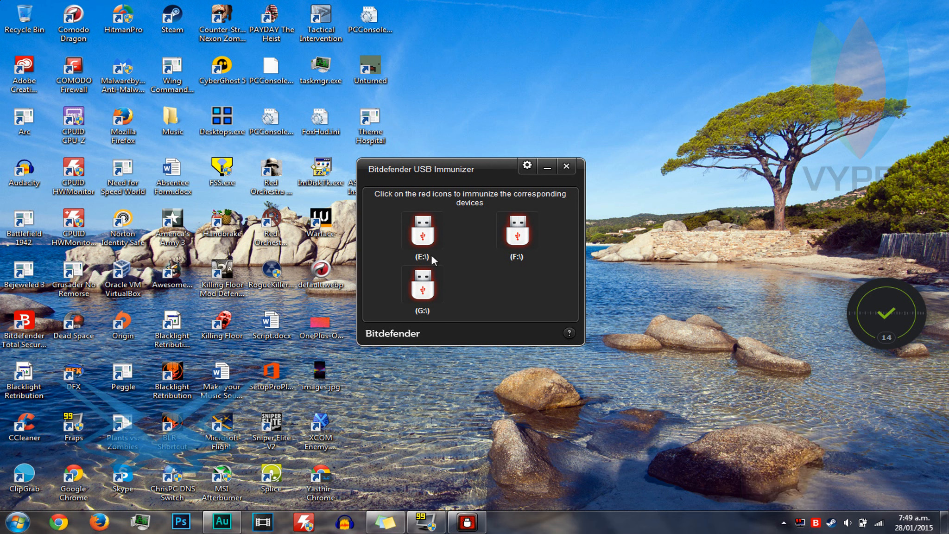
{"action": "mouse_move", "coordinate": [559, 406]}
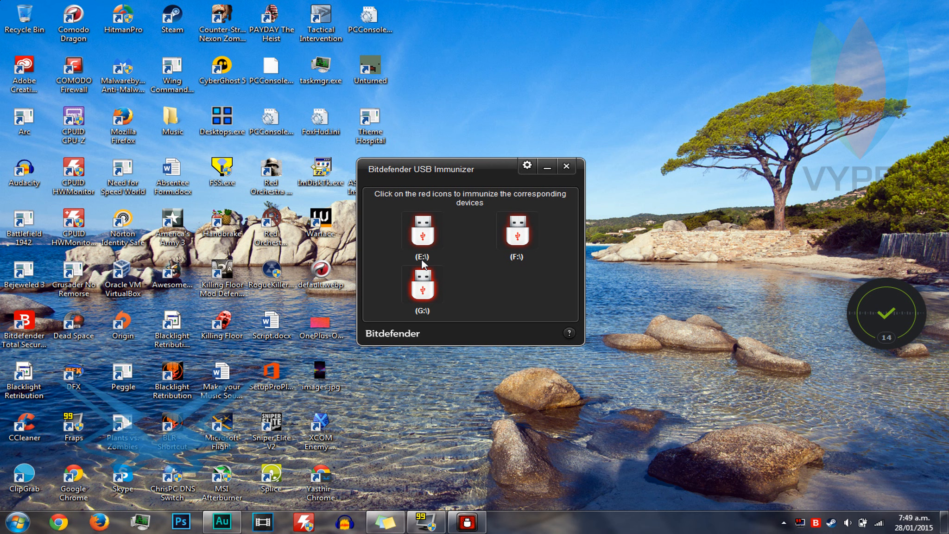
{"action": "mouse_move", "coordinate": [456, 291]}
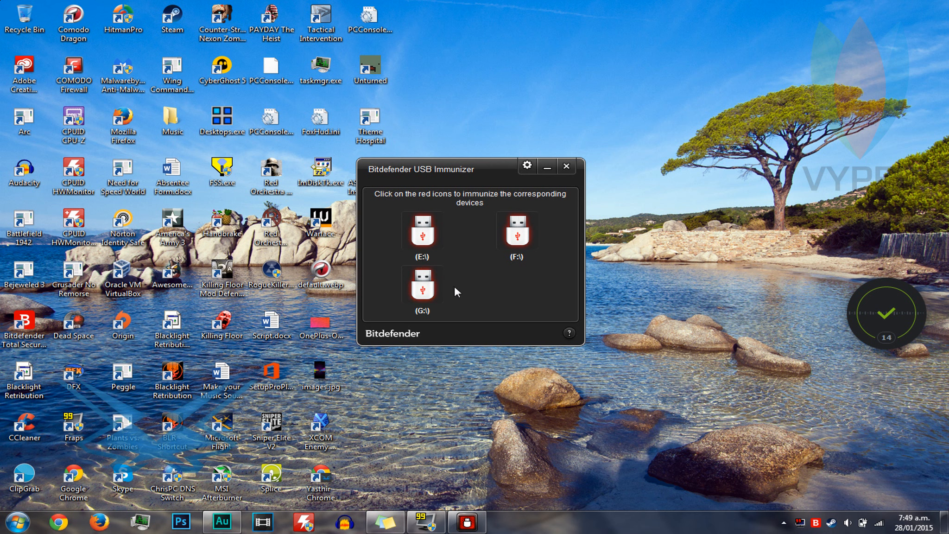
{"action": "mouse_move", "coordinate": [533, 395]}
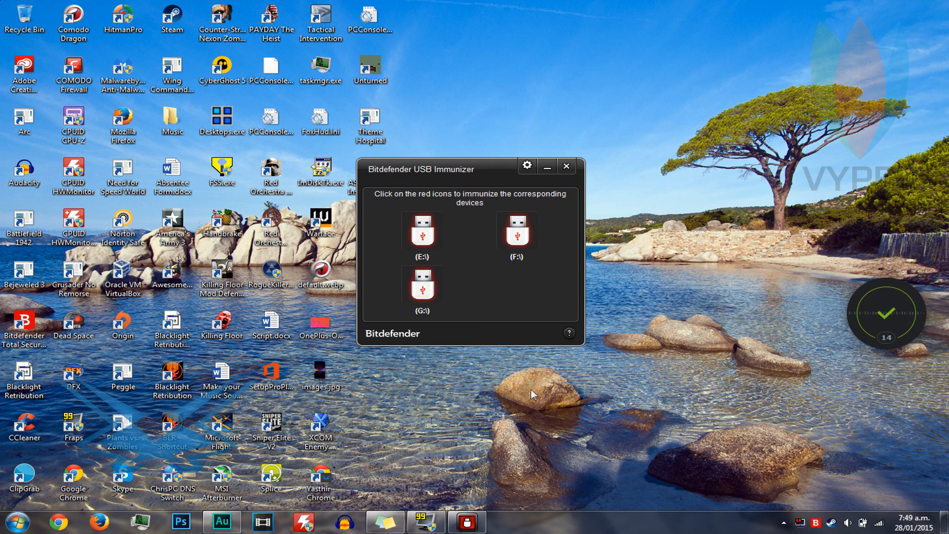
{"action": "mouse_move", "coordinate": [526, 359]}
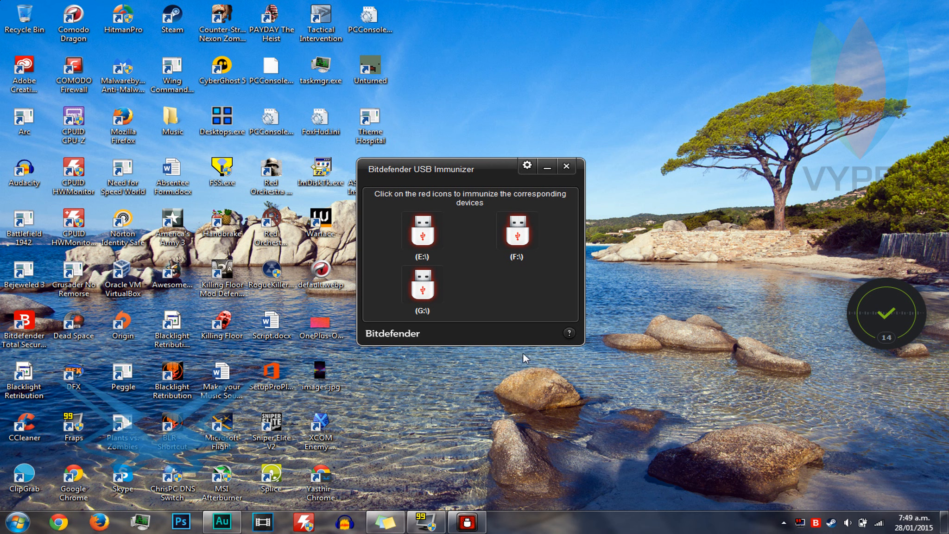
{"action": "mouse_move", "coordinate": [519, 348]}
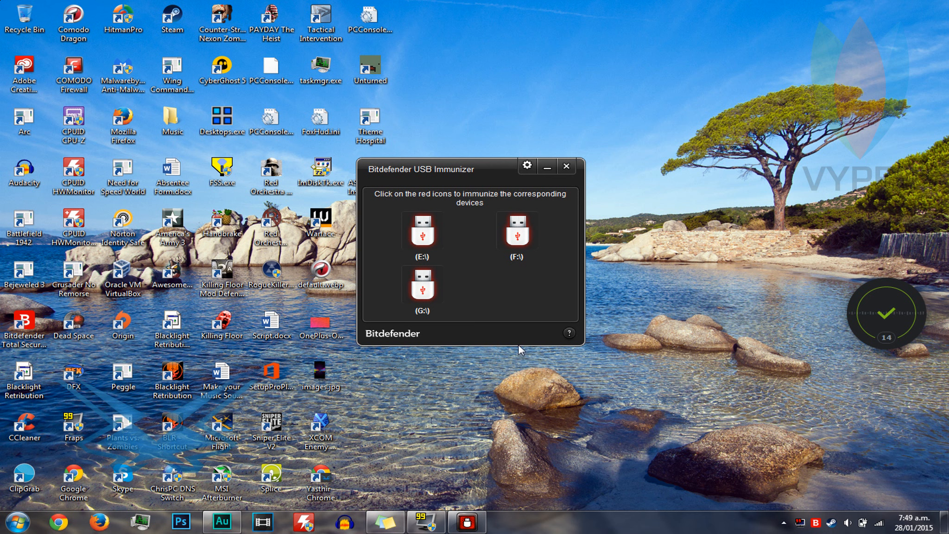
{"action": "mouse_move", "coordinate": [522, 329]}
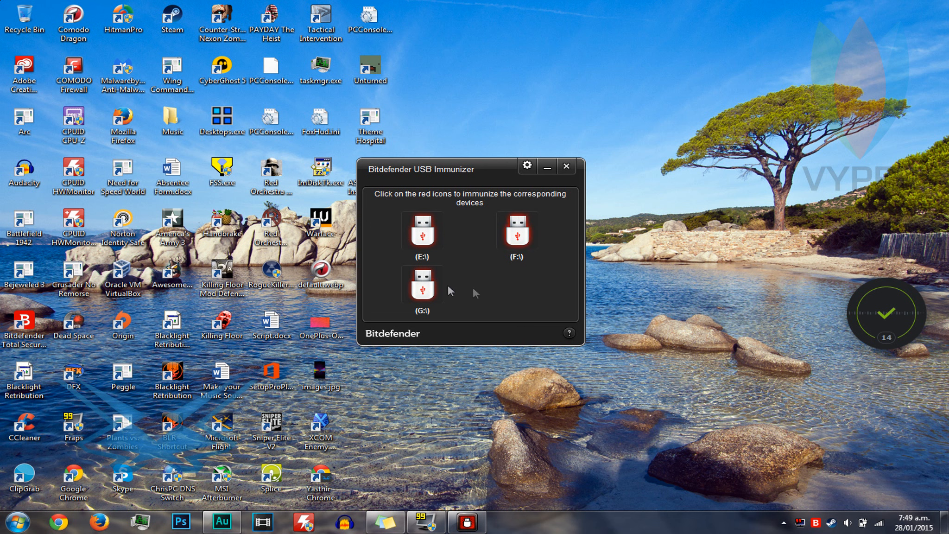
- Attempt to immunize drive G: and dismiss the 'Could not immunize drive' notice
{"action": "left_click", "coordinate": [422, 284]}
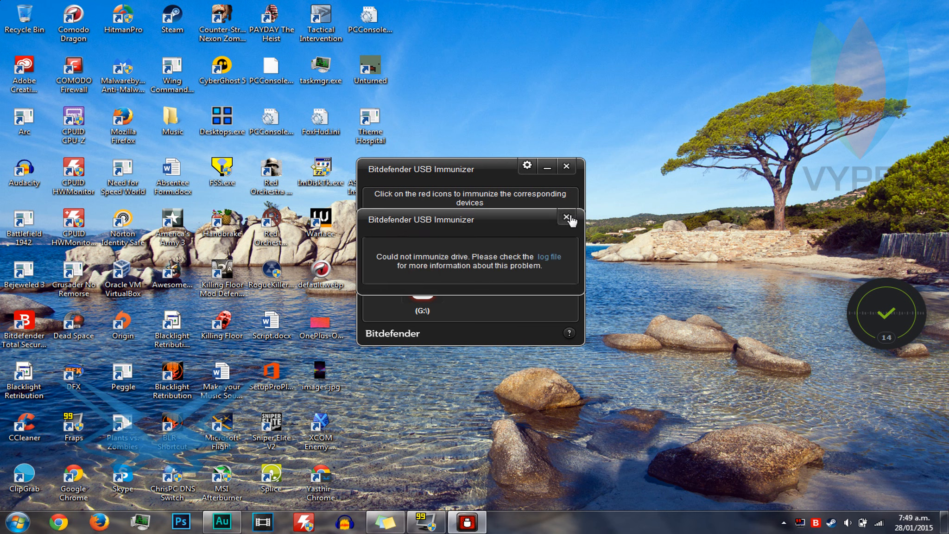
{"action": "mouse_move", "coordinate": [568, 223]}
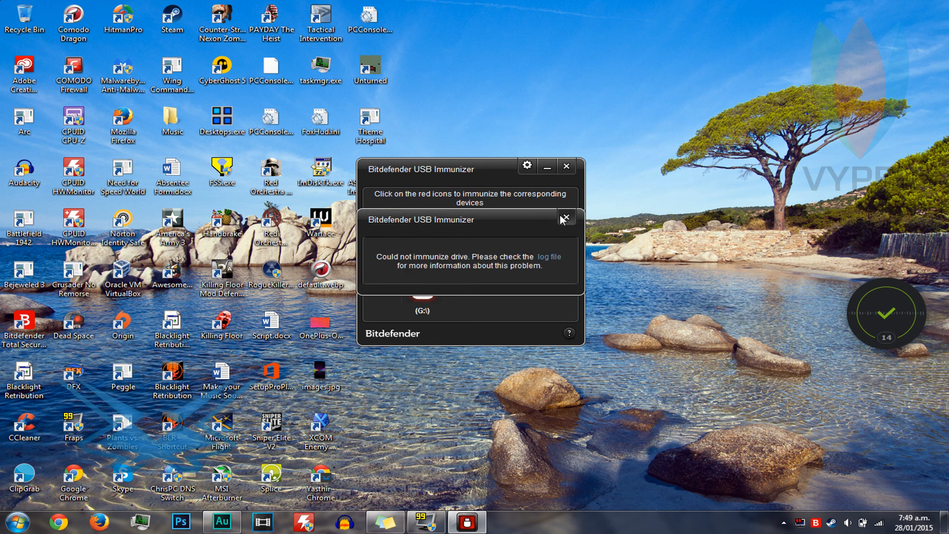
{"action": "left_click", "coordinate": [565, 218]}
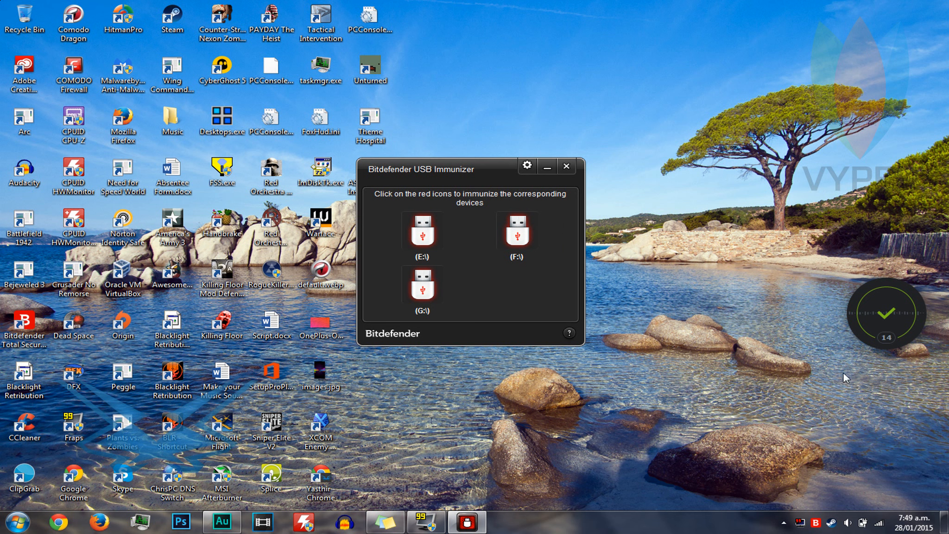
{"action": "mouse_move", "coordinate": [671, 259]}
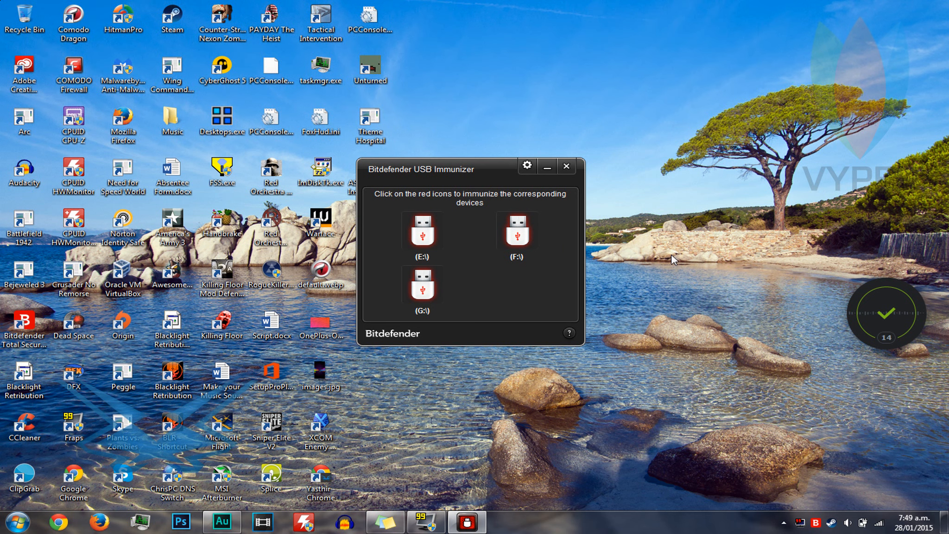
{"action": "mouse_move", "coordinate": [642, 270]}
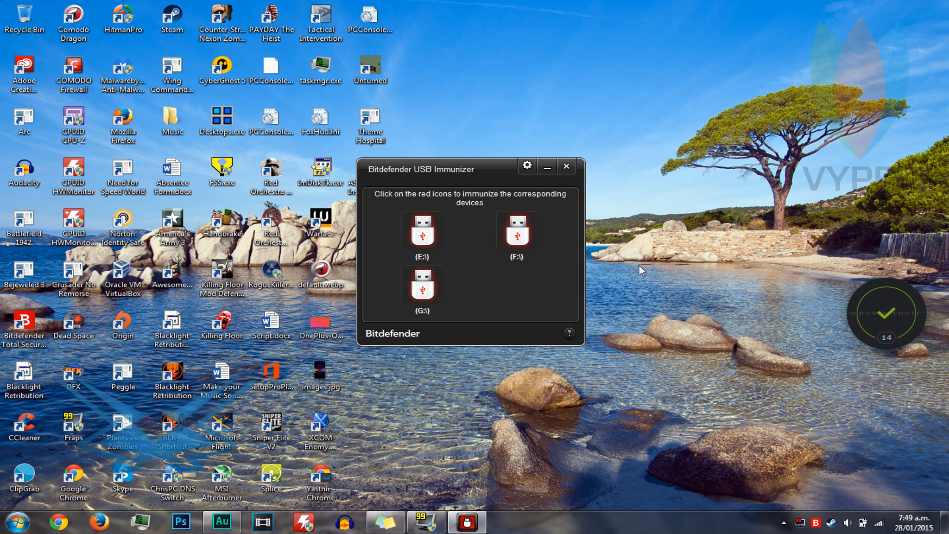
{"action": "mouse_move", "coordinate": [621, 273]}
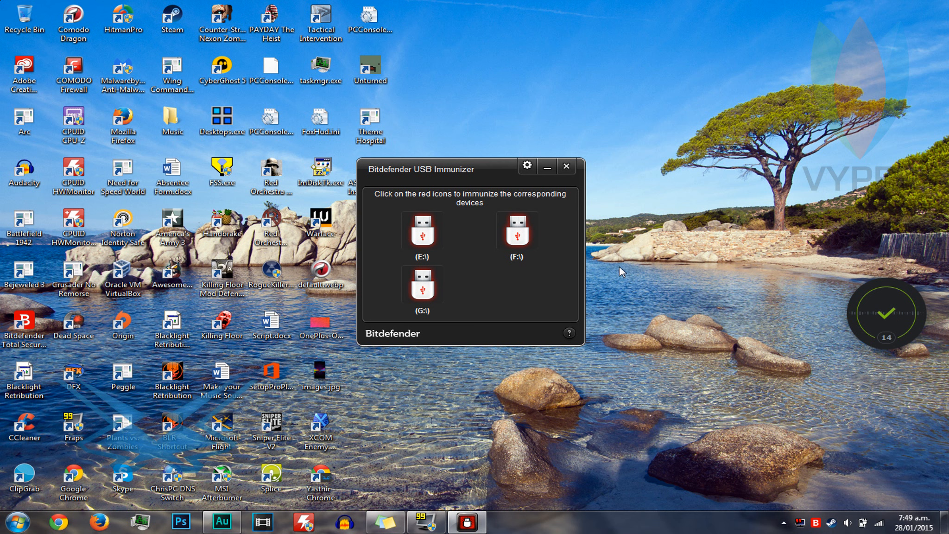
{"action": "mouse_move", "coordinate": [622, 267]}
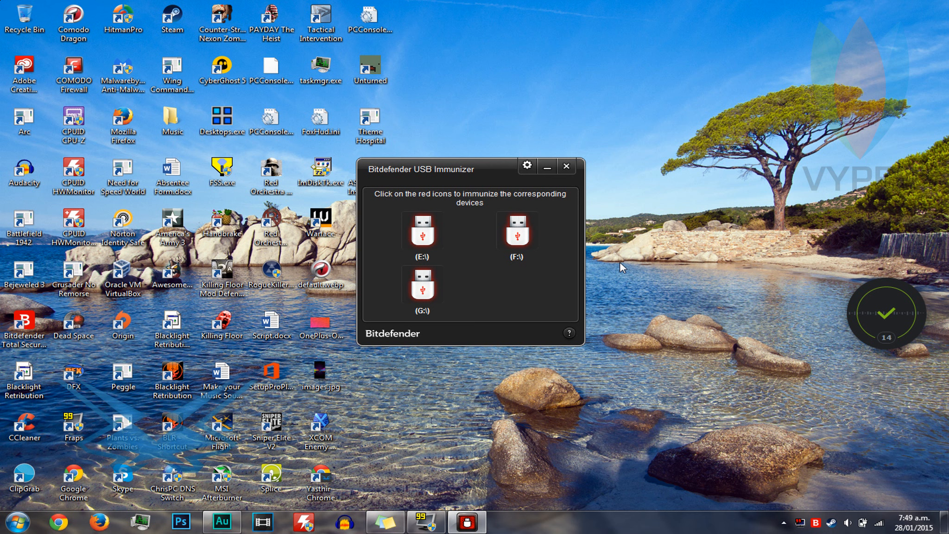
{"action": "mouse_move", "coordinate": [628, 265]}
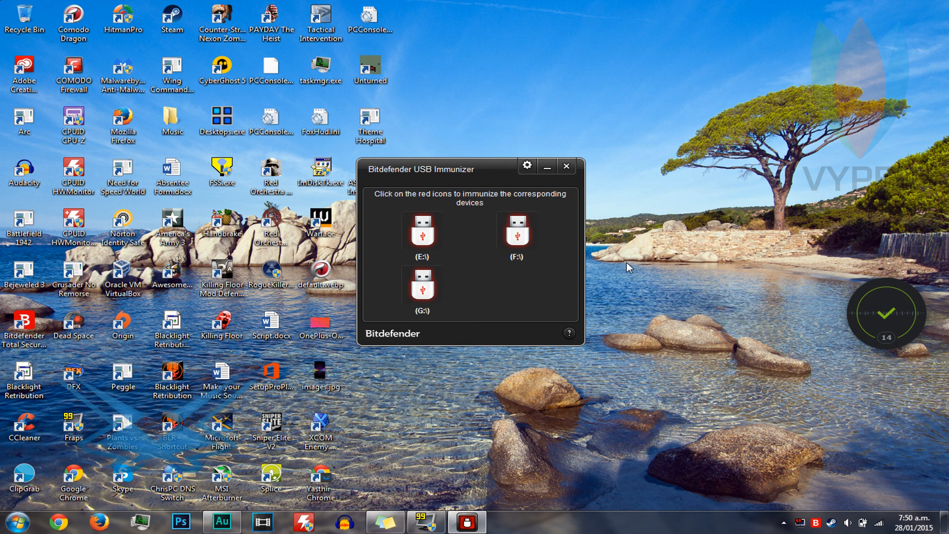
{"action": "mouse_move", "coordinate": [682, 315]}
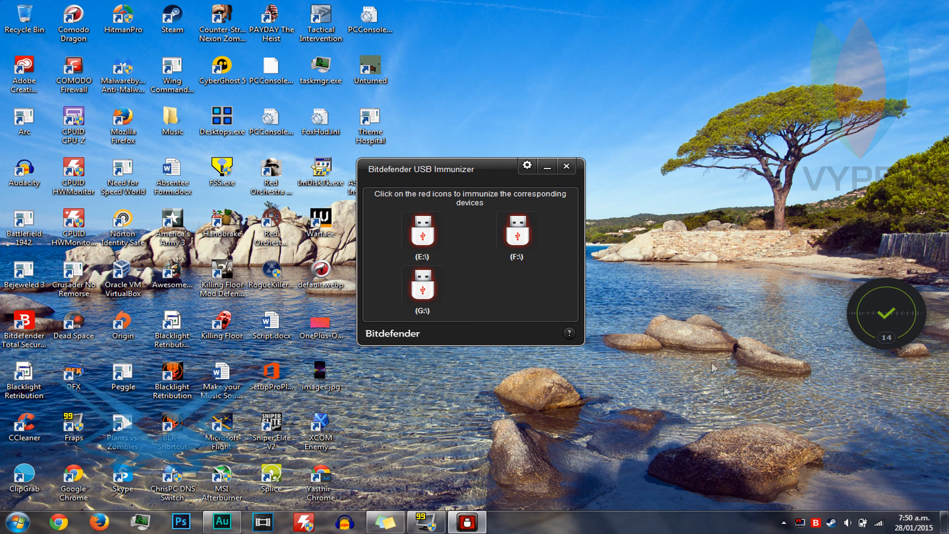
{"action": "mouse_move", "coordinate": [528, 184]}
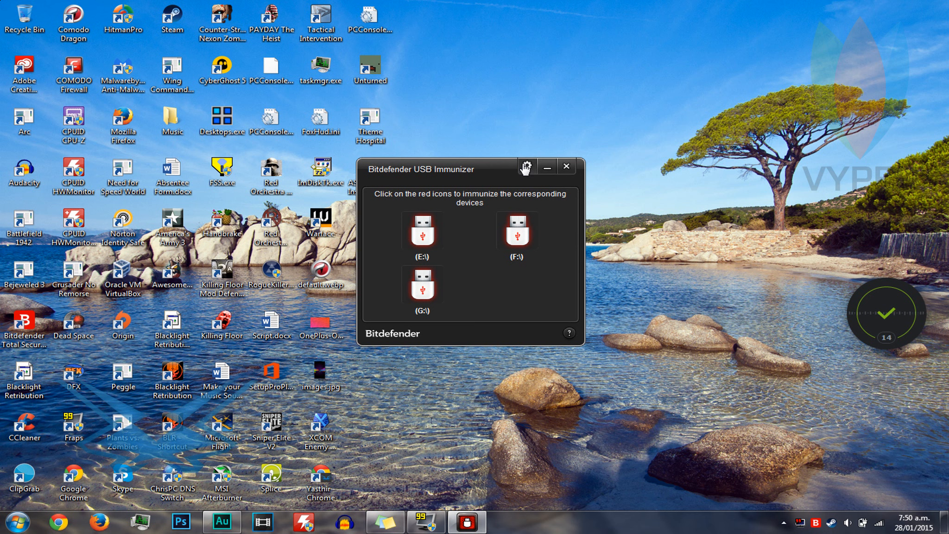
- Show the settings with 'Automatically immunize all the USB drives' switched ON
{"action": "left_click", "coordinate": [528, 166]}
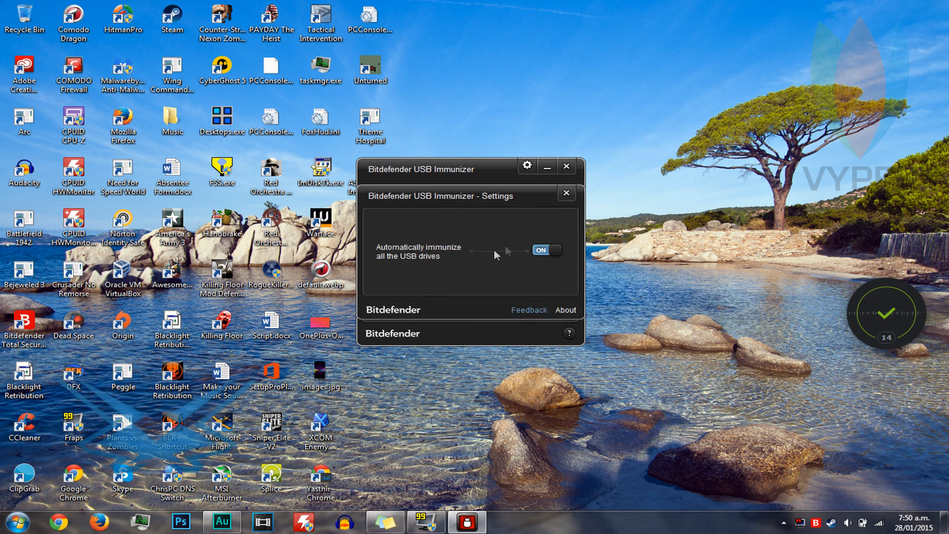
{"action": "mouse_move", "coordinate": [394, 250]}
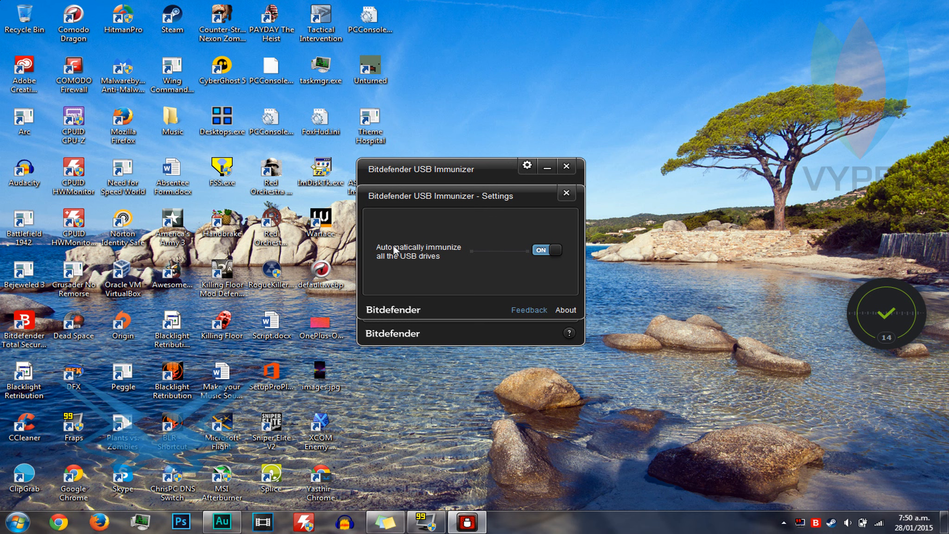
{"action": "mouse_move", "coordinate": [412, 274]}
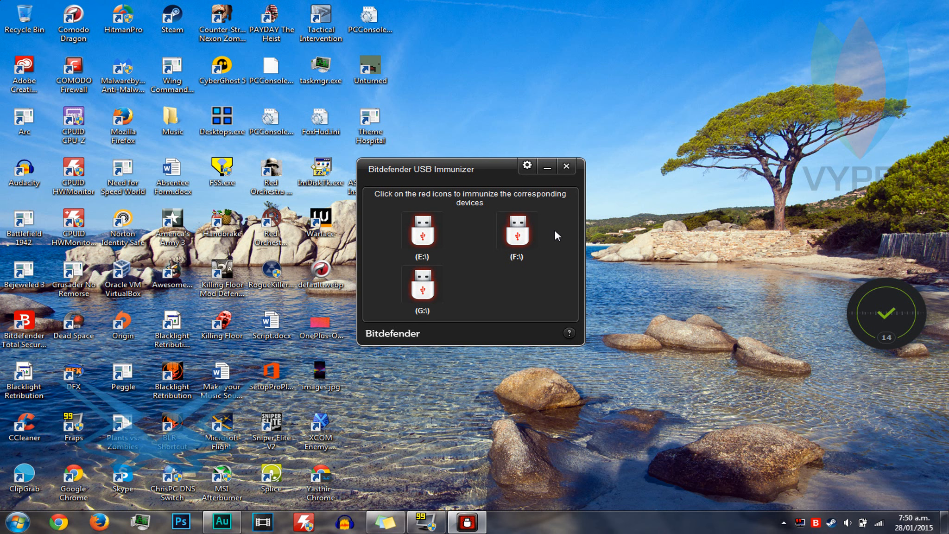
{"action": "mouse_move", "coordinate": [545, 242]}
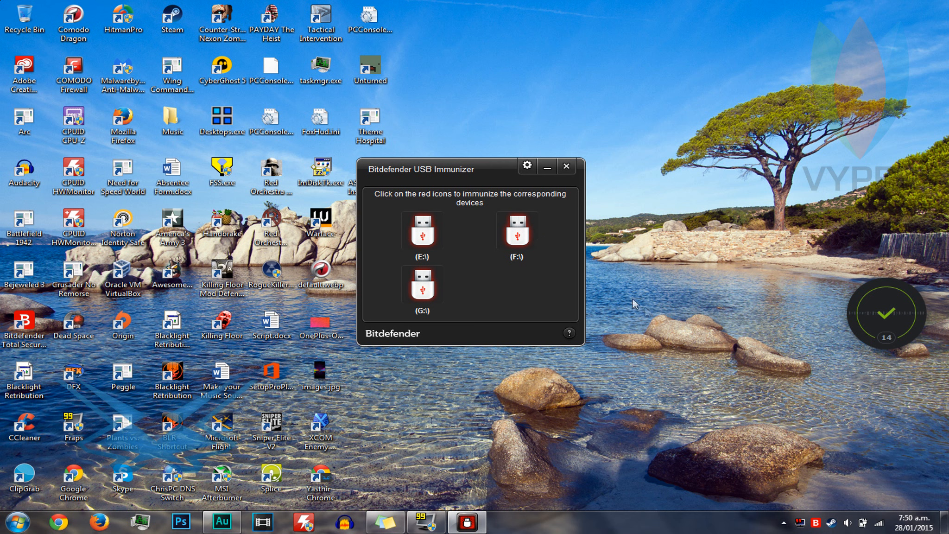
{"action": "mouse_move", "coordinate": [673, 410]}
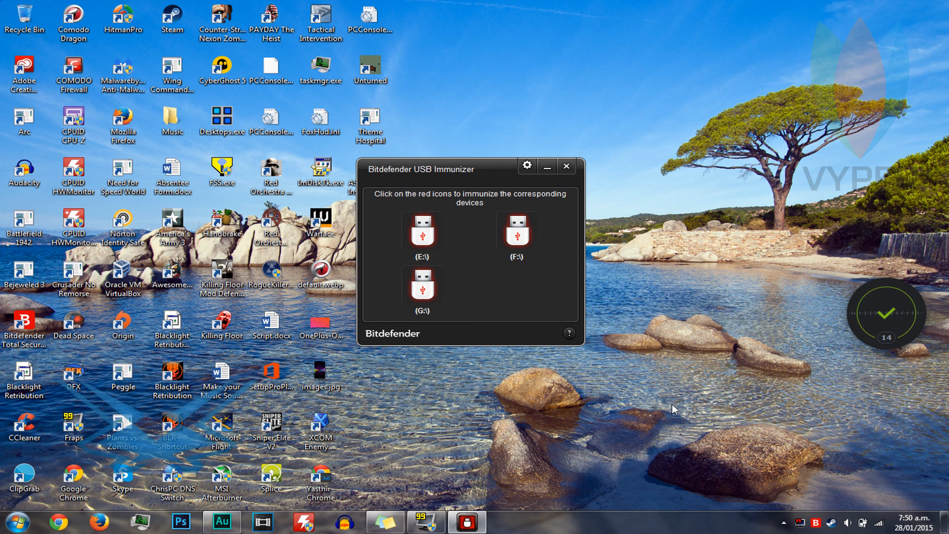
{"action": "mouse_move", "coordinate": [669, 412]}
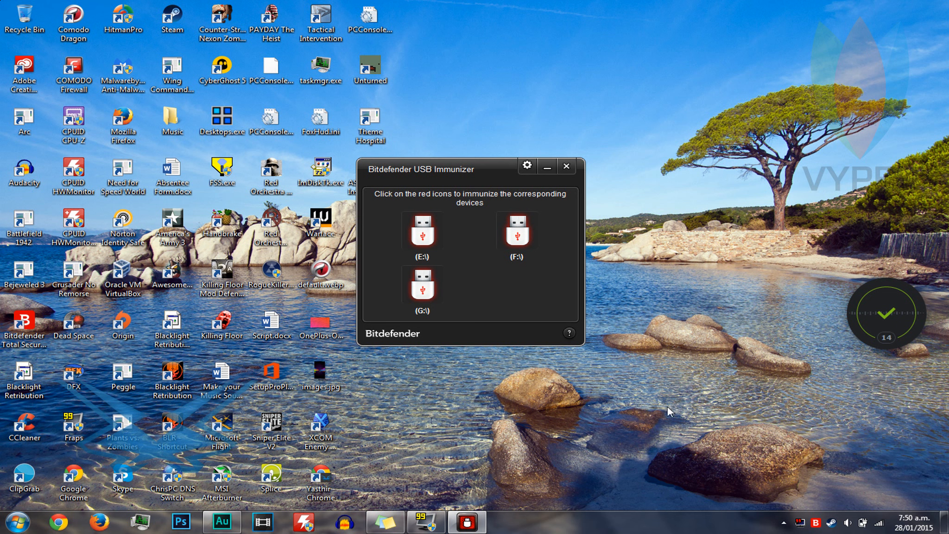
{"action": "mouse_move", "coordinate": [652, 422]}
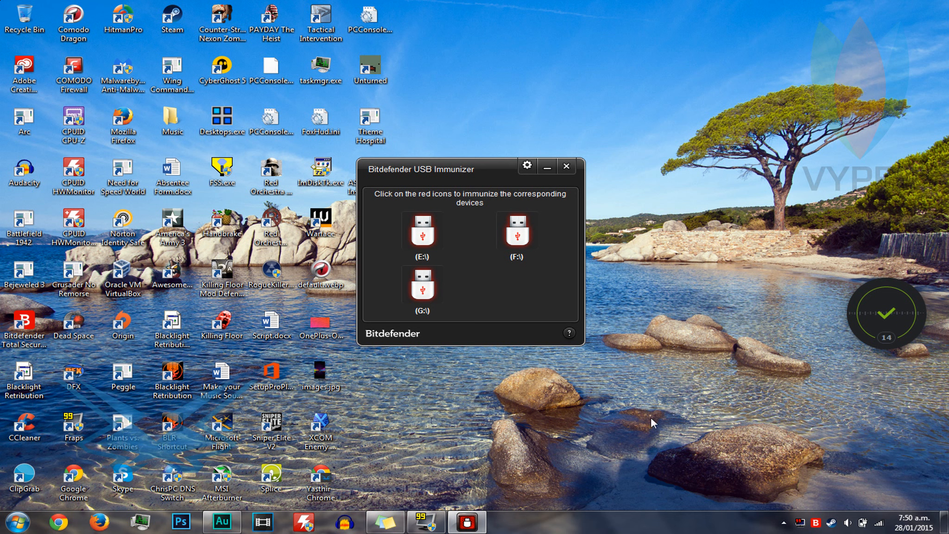